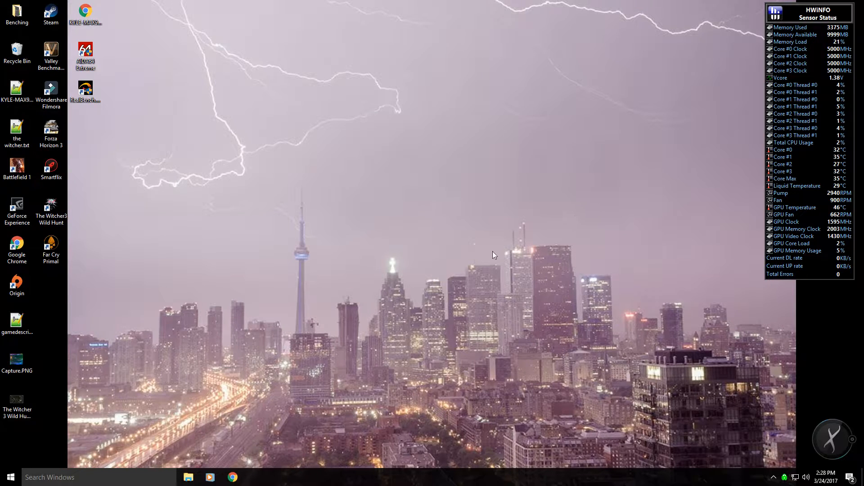
pyautogui.moveTo(234, 218)
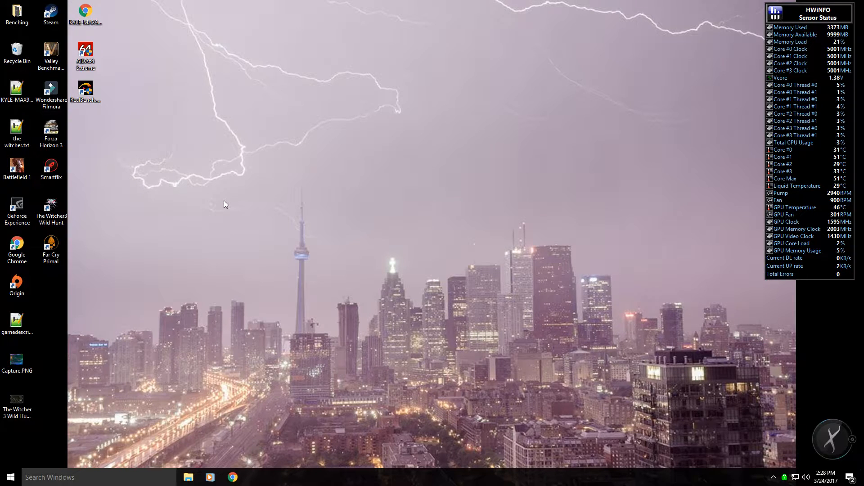
pyautogui.moveTo(197, 186)
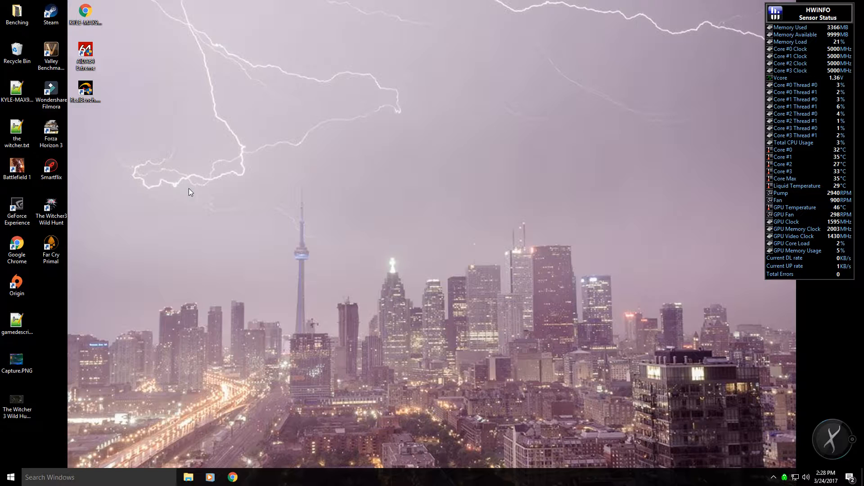
pyautogui.moveTo(327, 177)
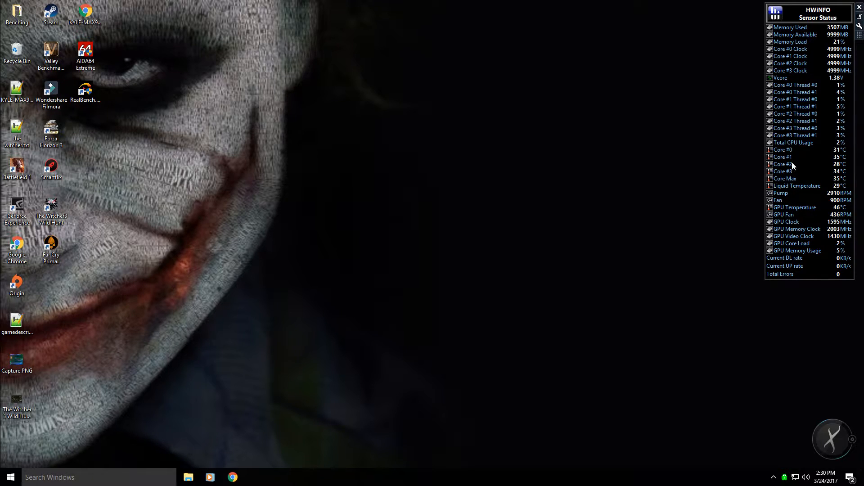
# Open HWiNFO's full sensor status window from the on-screen overlay.
pyautogui.click(774, 477)
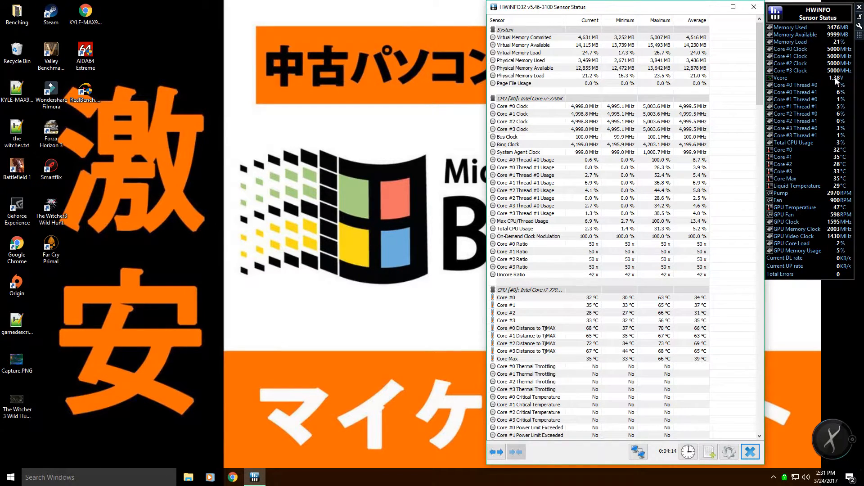
pyautogui.moveTo(399, 111)
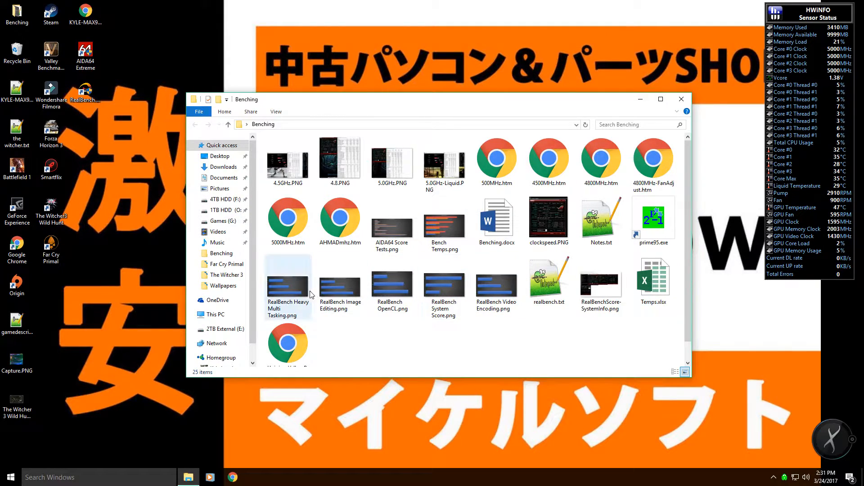
pyautogui.moveTo(287, 278)
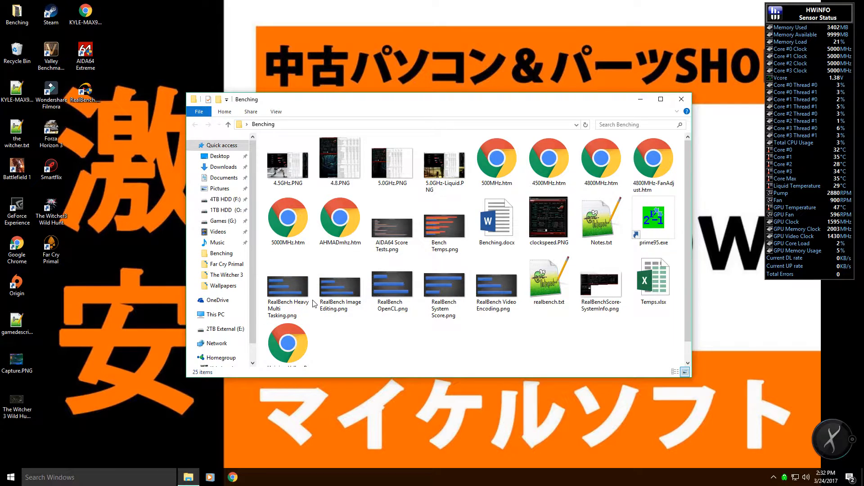
# Select RealBench Image Editing.png in the Benching folder.
pyautogui.click(340, 285)
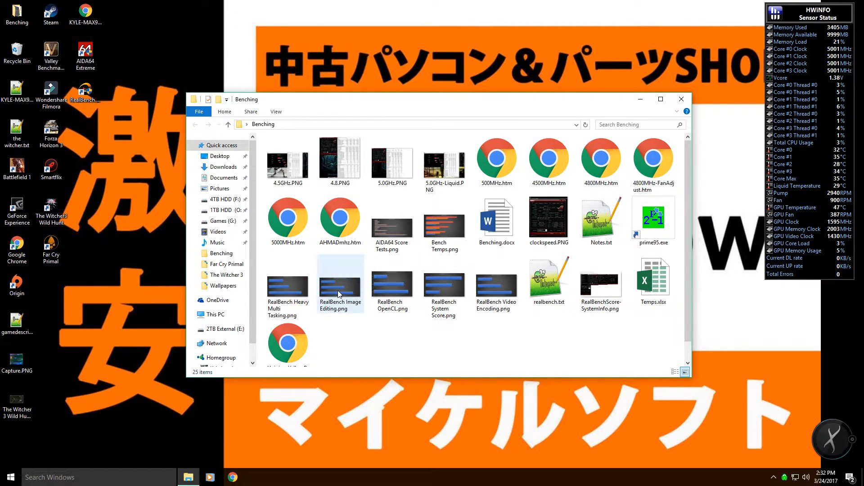
pyautogui.doubleClick(340, 283)
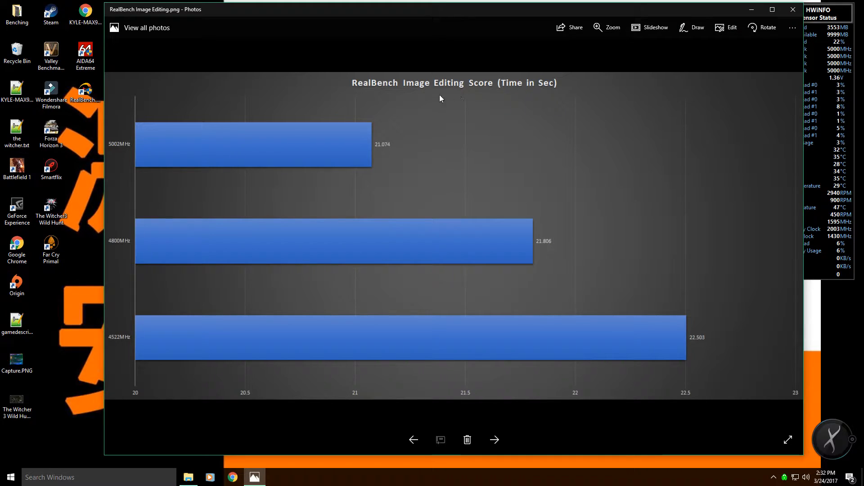
pyautogui.moveTo(476, 232)
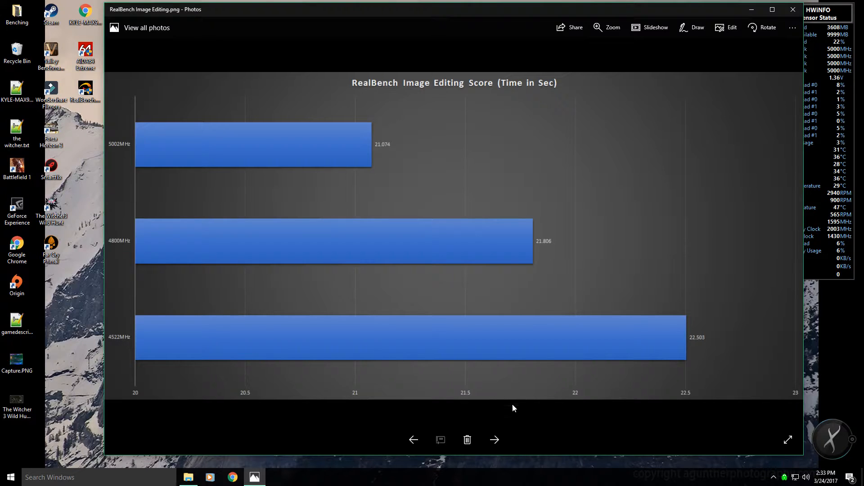
pyautogui.moveTo(129, 234)
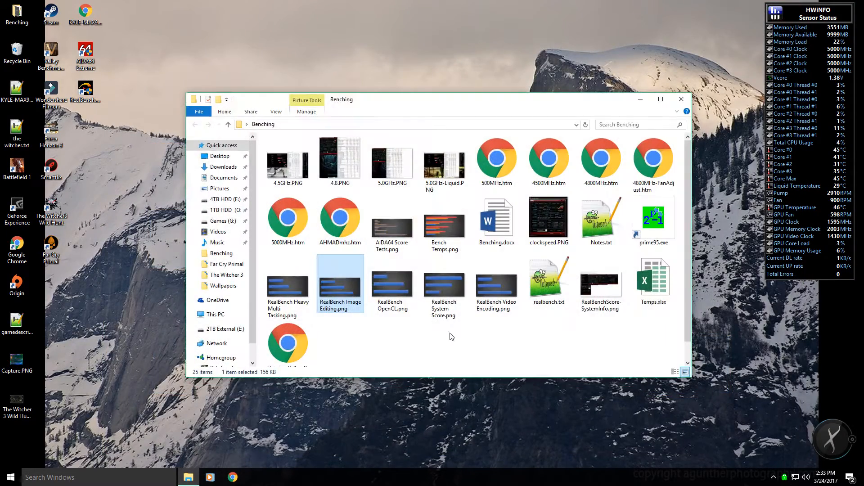
pyautogui.click(392, 284)
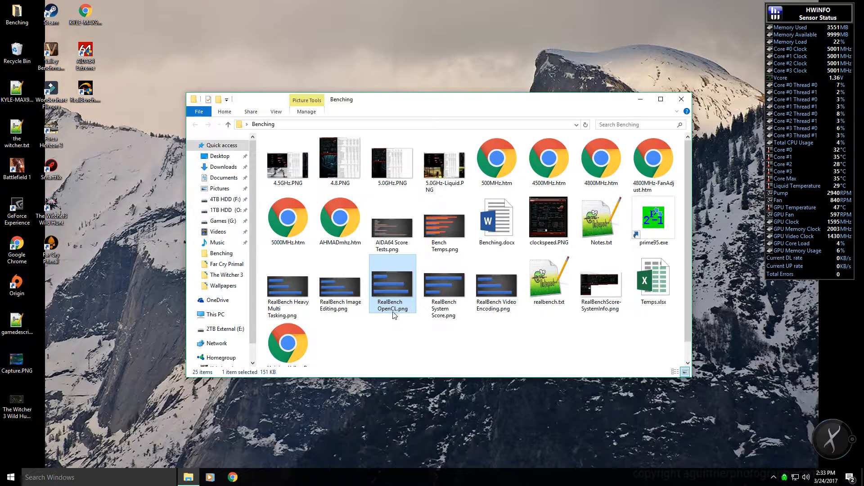
pyautogui.moveTo(393, 292)
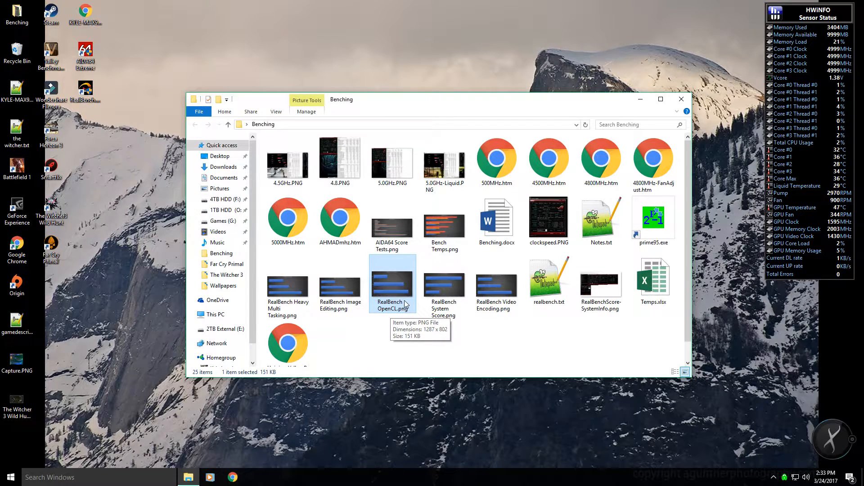
pyautogui.moveTo(369, 305)
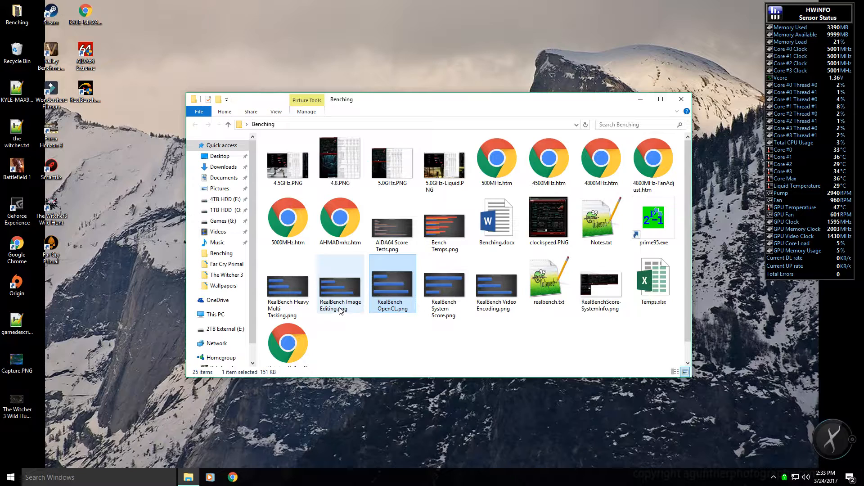
pyautogui.click(444, 284)
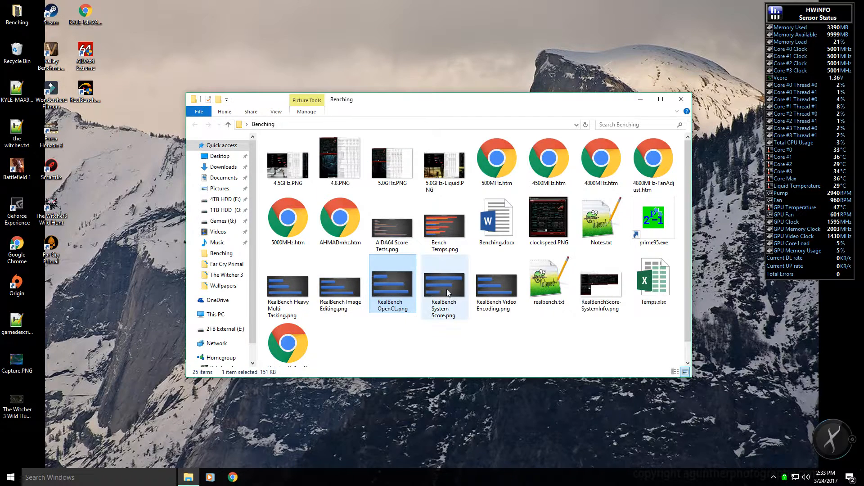
# Open RealBench Video Encoding.png in Photos to view the 5002/4800/4522 MHz encoding times.
pyautogui.doubleClick(495, 284)
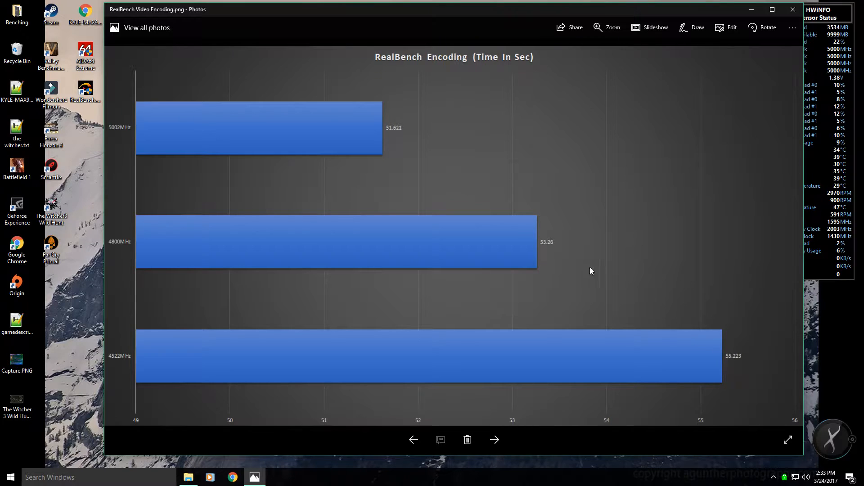
pyautogui.moveTo(384, 125)
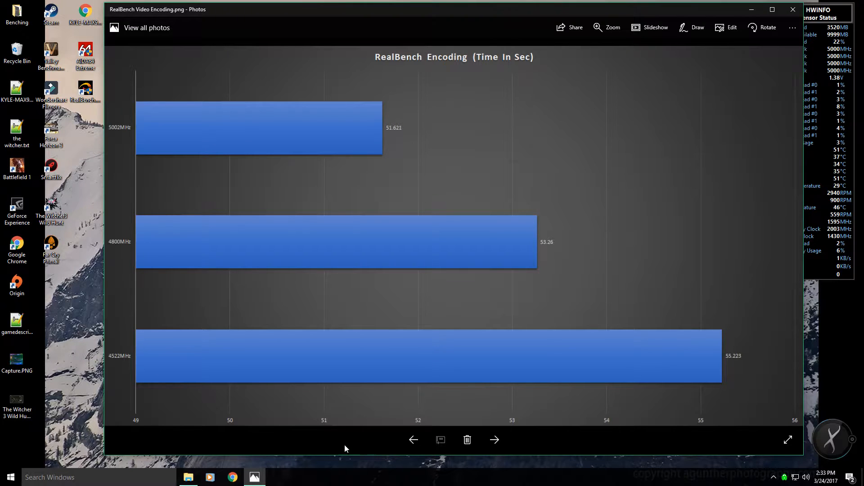
pyautogui.moveTo(793, 10)
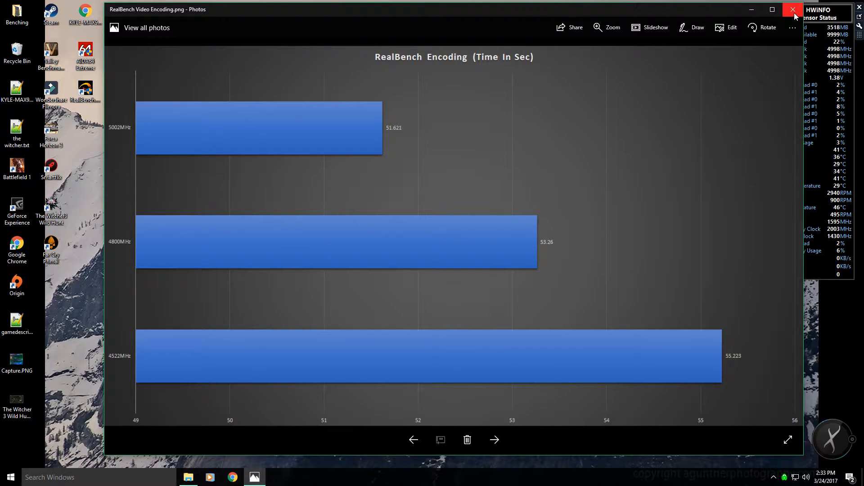
# Close the encoding chart and reopen RealBench Image Editing.png in Photos.
pyautogui.click(794, 10)
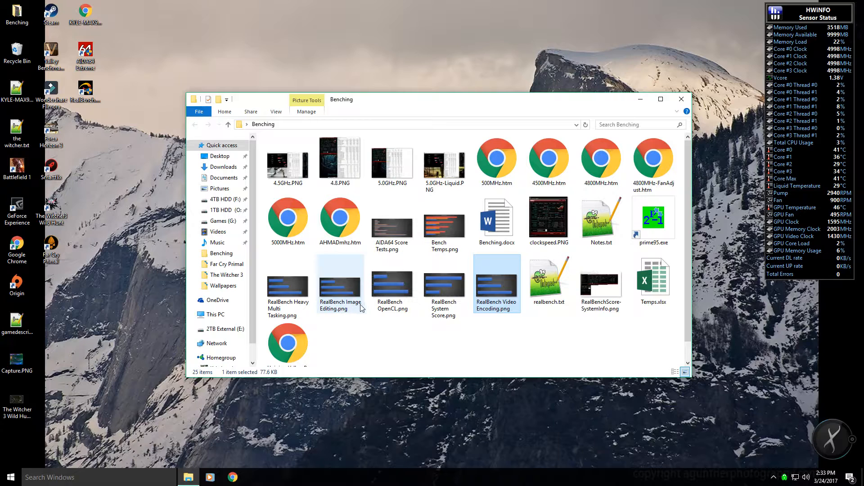
pyautogui.doubleClick(340, 285)
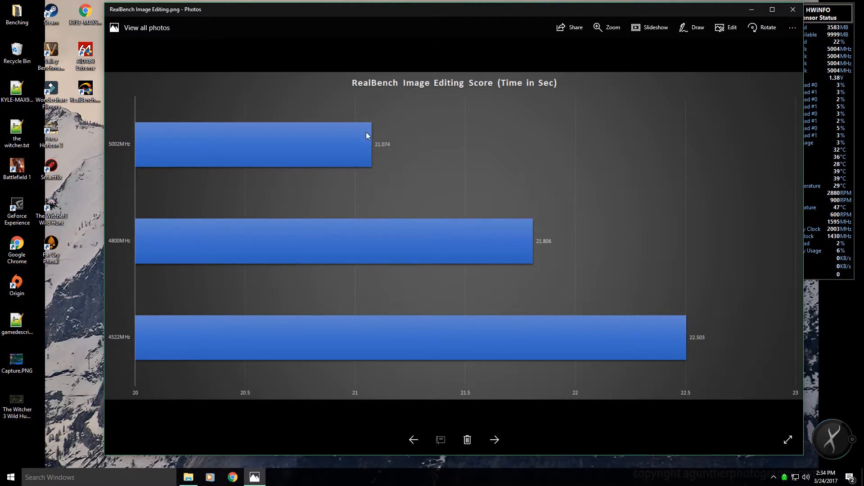
pyautogui.moveTo(503, 224)
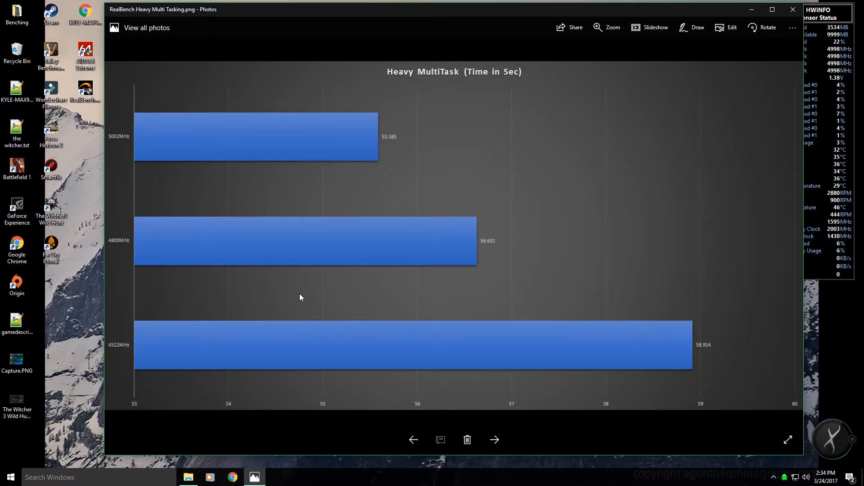
pyautogui.moveTo(466, 300)
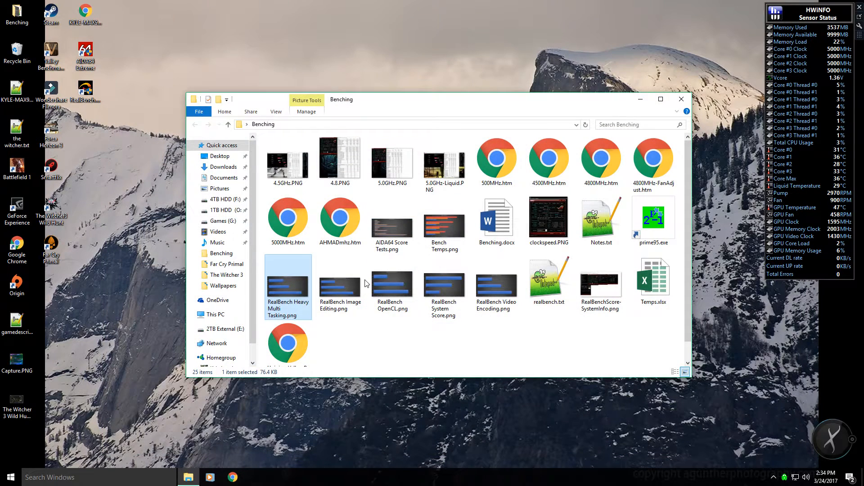
# Close the Heavy MultiTask chart to return to the Benching folder.
pyautogui.click(444, 284)
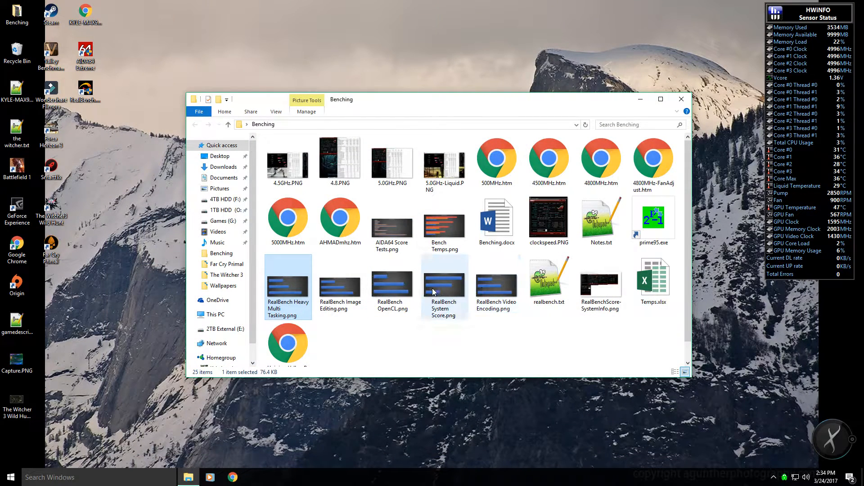
# Open RealBench System Score.png in Photos, showing 155288 at 5002 MHz.
pyautogui.doubleClick(444, 287)
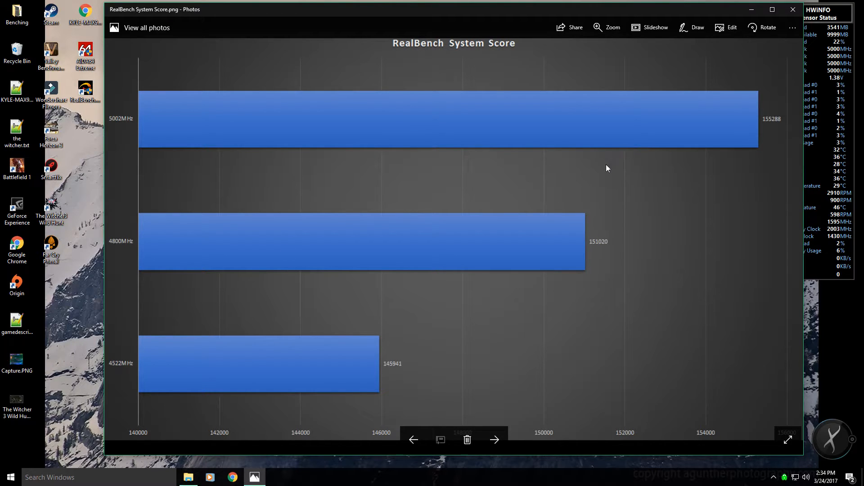
pyautogui.moveTo(391, 365)
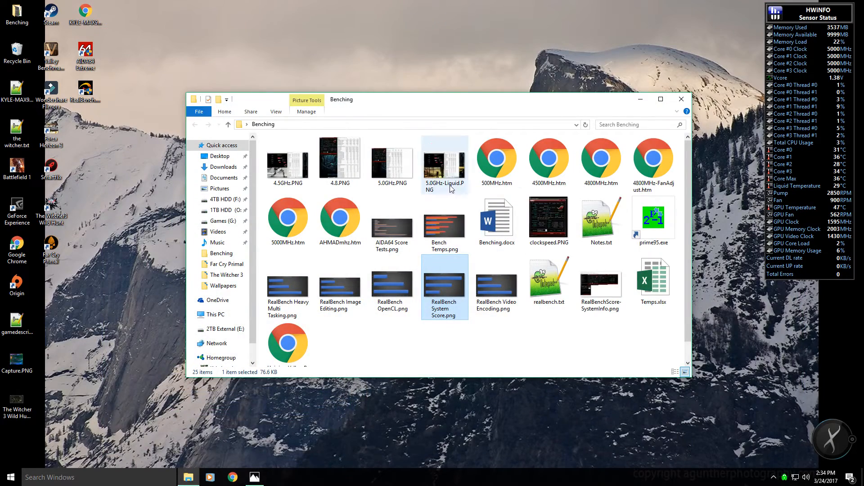
# Open AIDA64 Score Tests.png from the Benching folder in Photos.
pyautogui.doubleClick(392, 227)
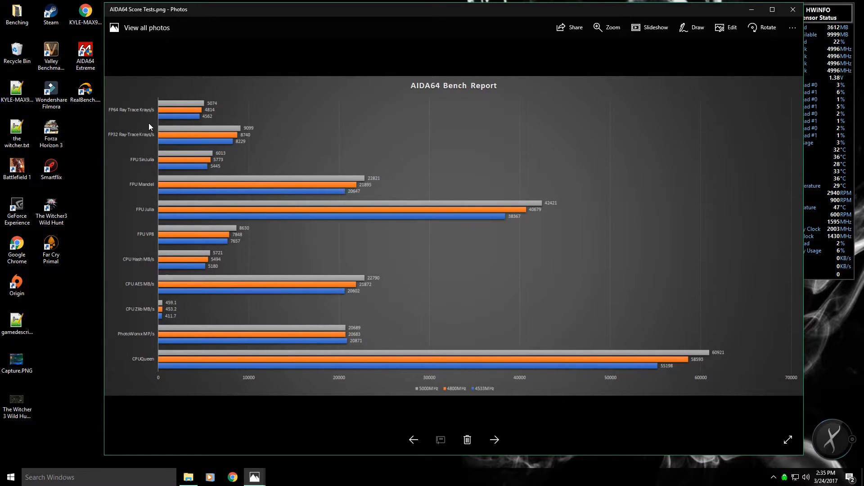
pyautogui.moveTo(151, 215)
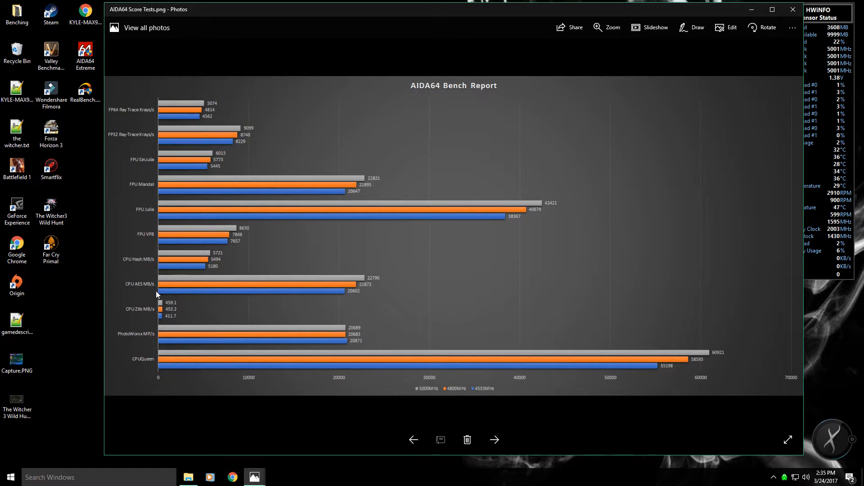
pyautogui.moveTo(462, 359)
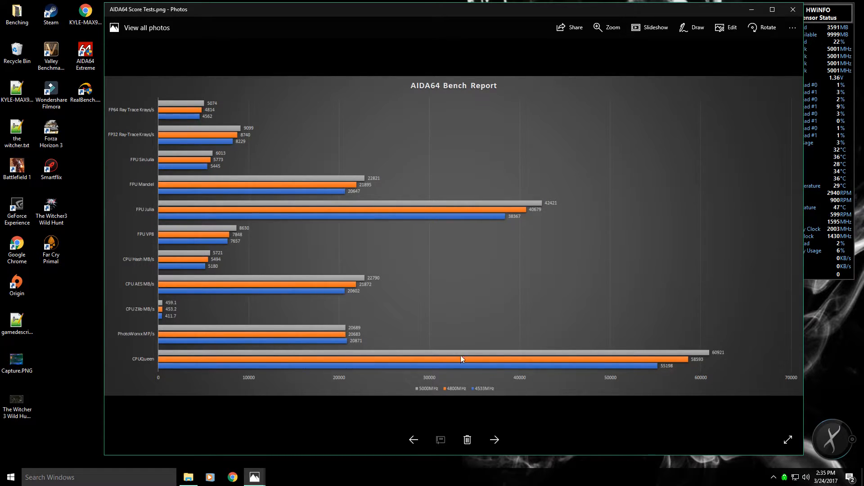
pyautogui.moveTo(756, 351)
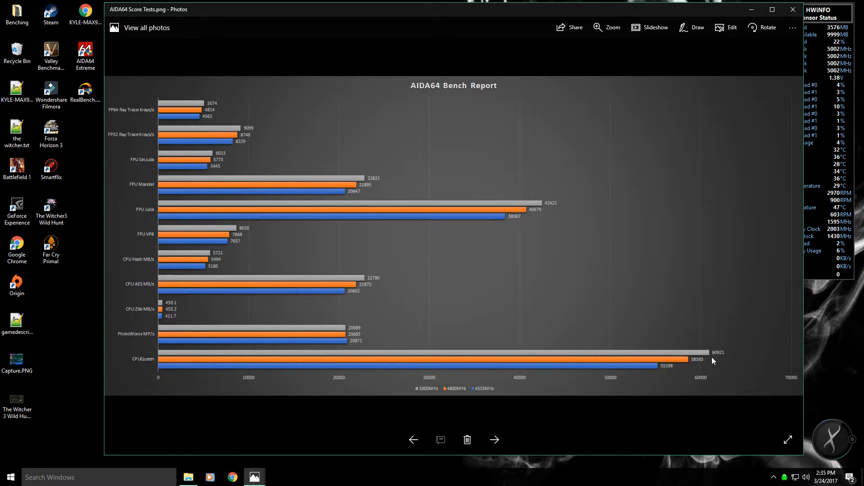
pyautogui.moveTo(344, 351)
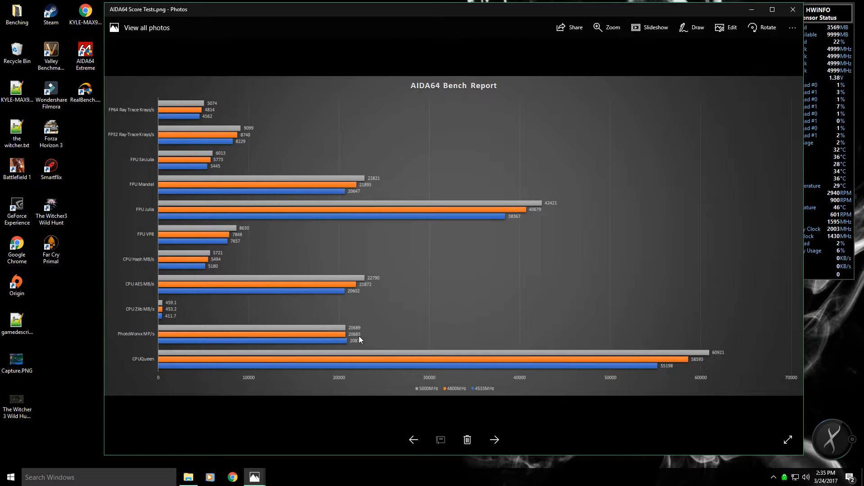
pyautogui.moveTo(156, 337)
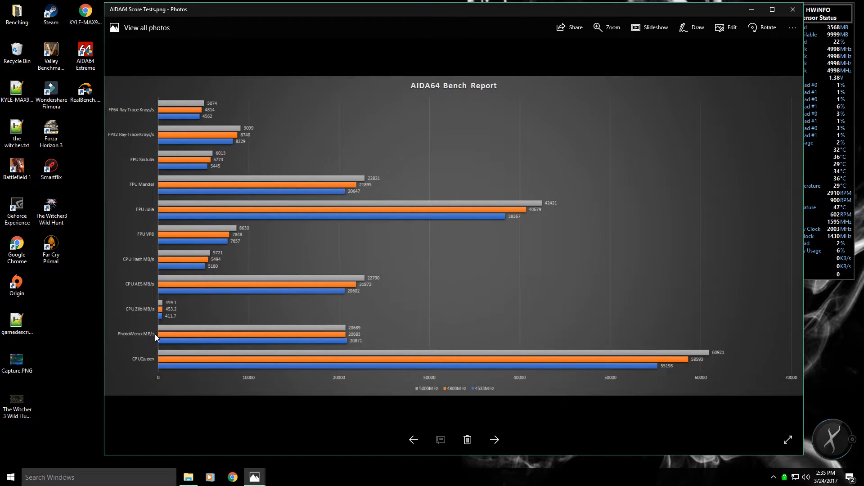
pyautogui.moveTo(359, 346)
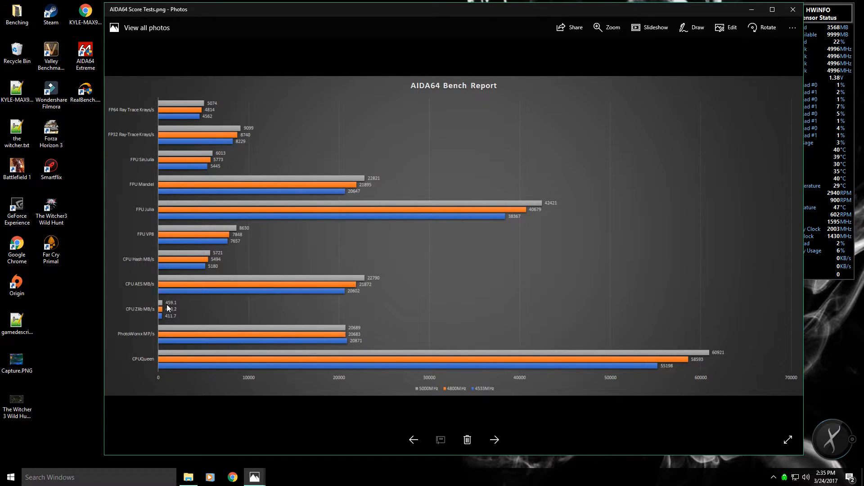
pyautogui.moveTo(170, 284)
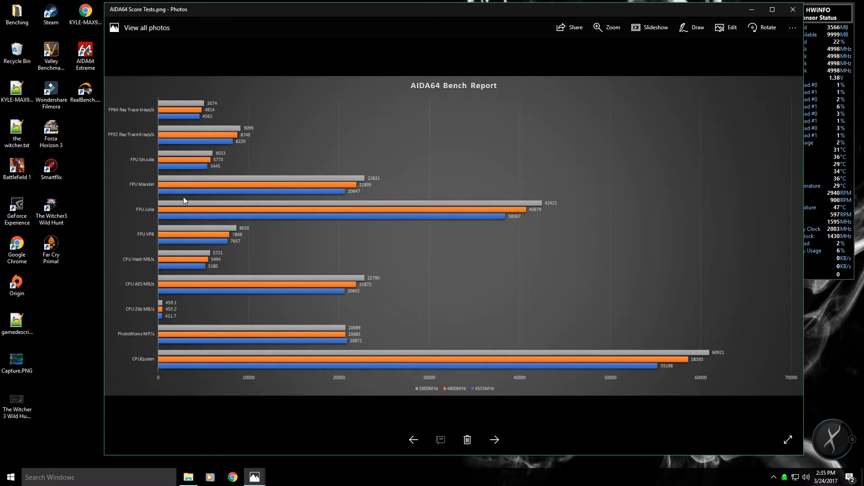
pyautogui.moveTo(488, 175)
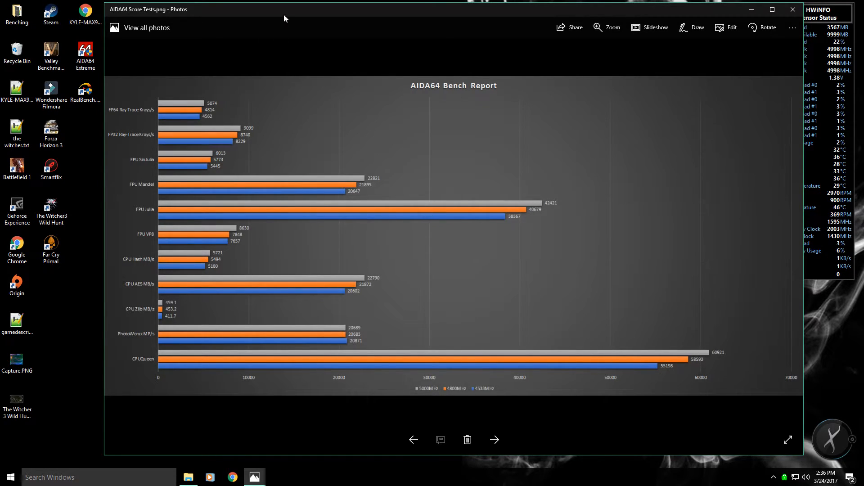
pyautogui.moveTo(439, 294)
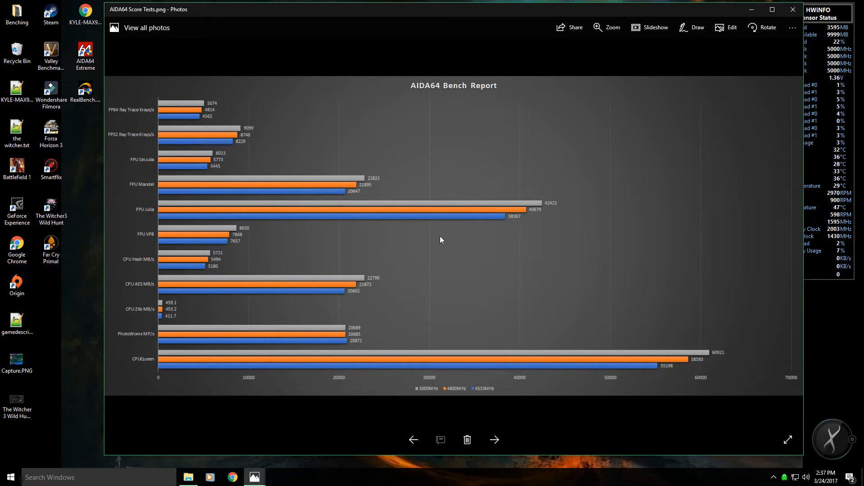
pyautogui.moveTo(193, 292)
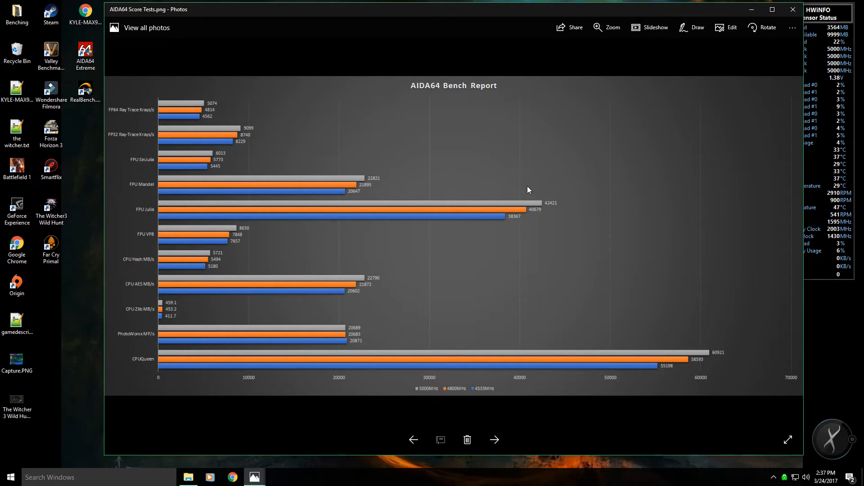
pyautogui.moveTo(724, 130)
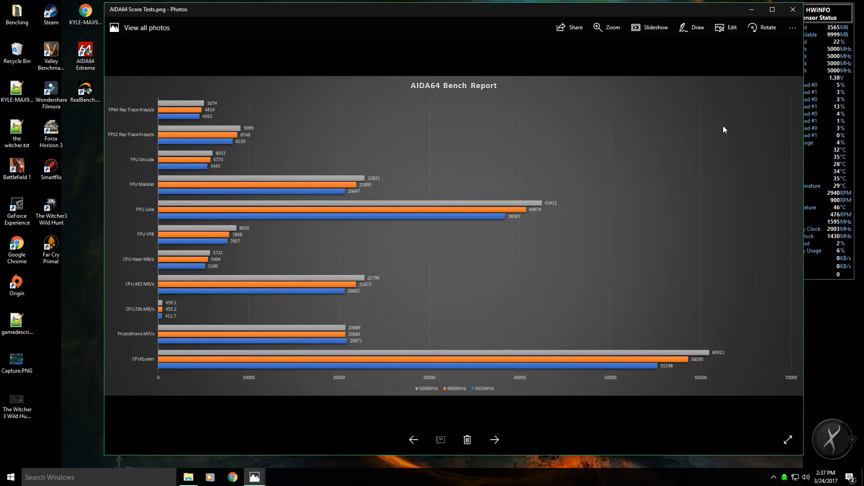
pyautogui.moveTo(719, 134)
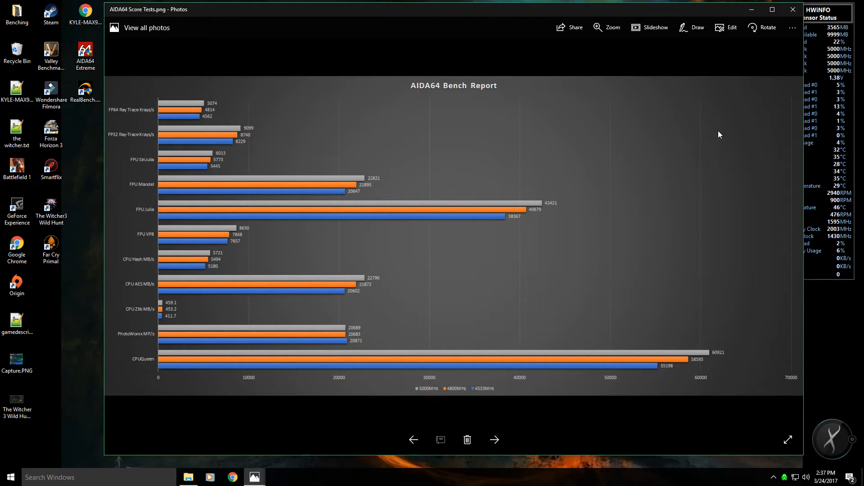
pyautogui.moveTo(630, 302)
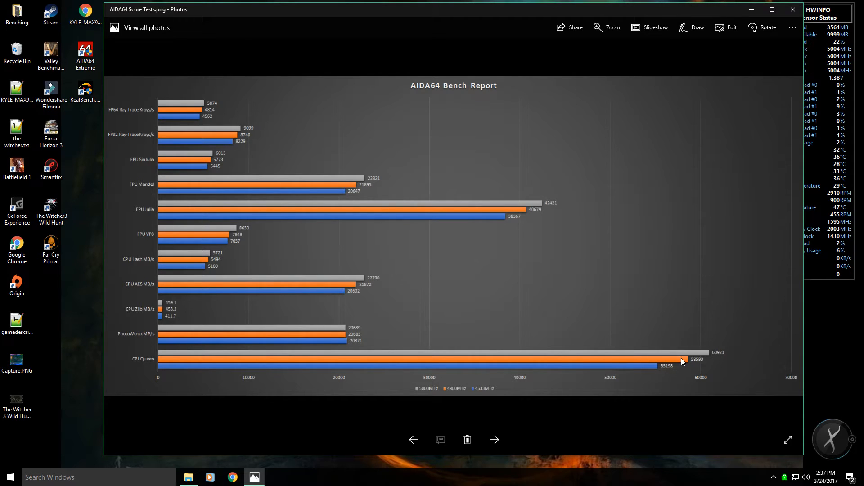
pyautogui.moveTo(253, 156)
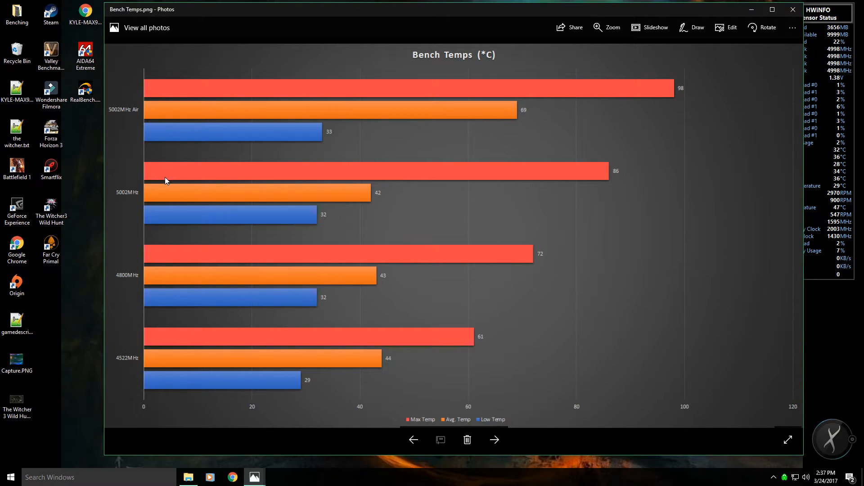
pyautogui.moveTo(617, 174)
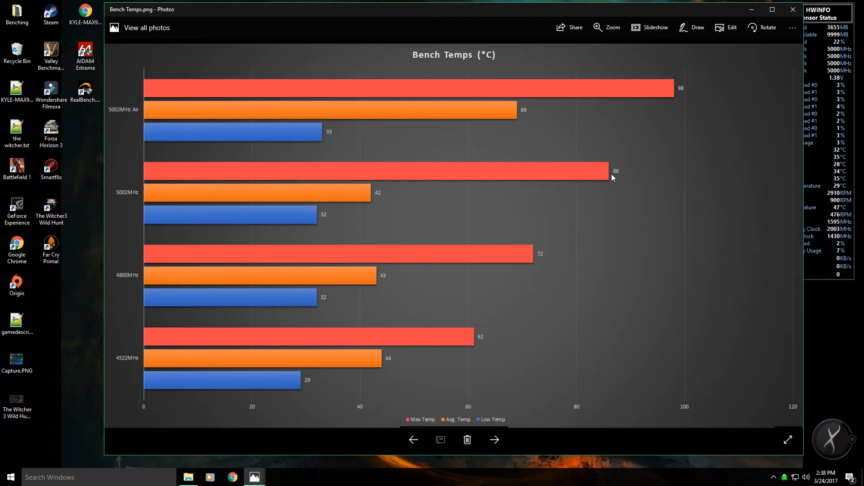
pyautogui.moveTo(532, 177)
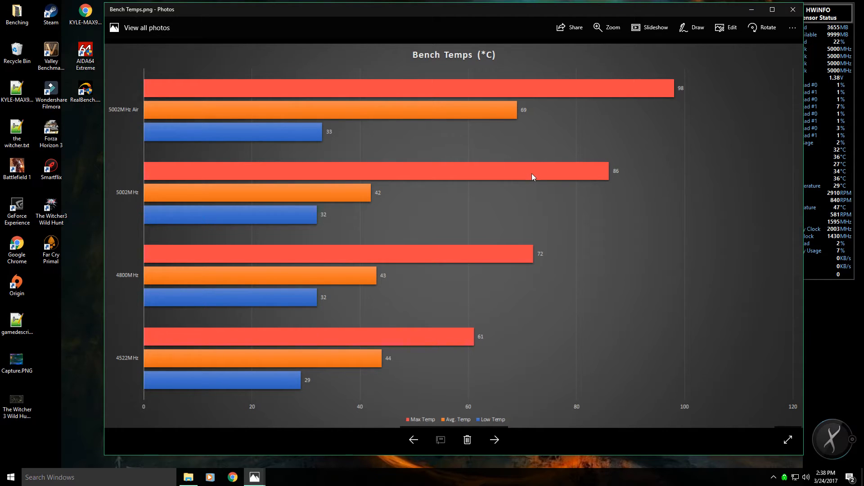
pyautogui.moveTo(528, 184)
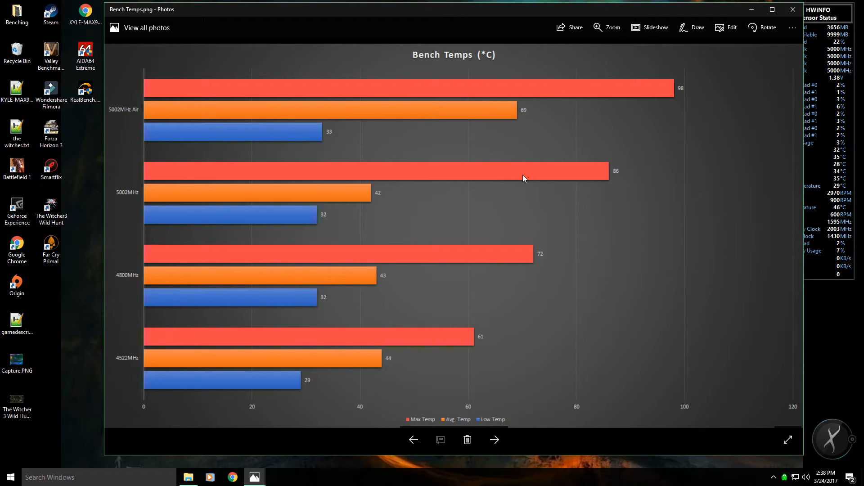
pyautogui.moveTo(370, 226)
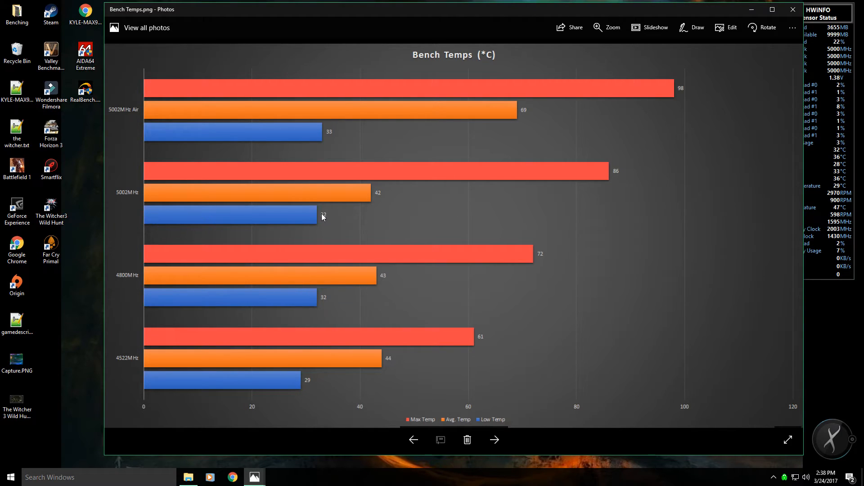
pyautogui.moveTo(331, 275)
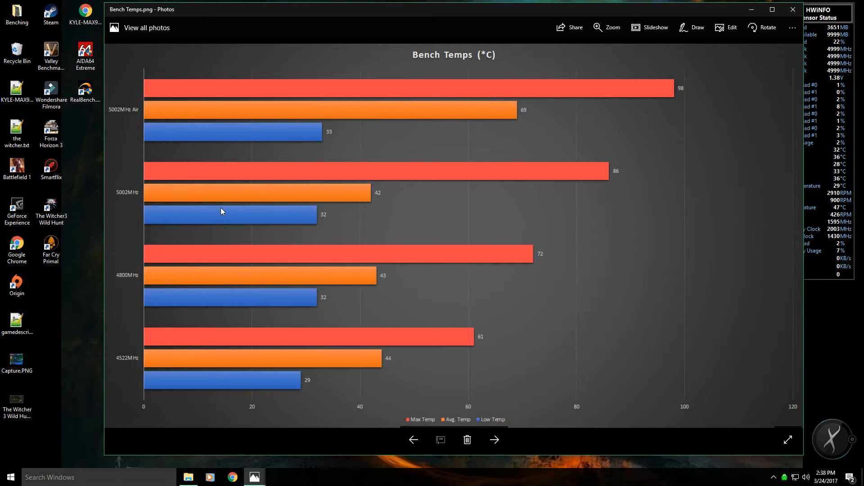
pyautogui.moveTo(611, 248)
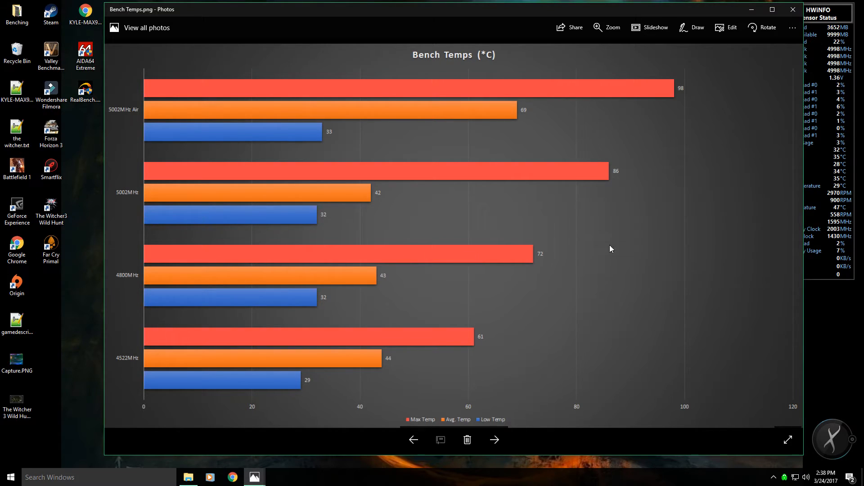
pyautogui.moveTo(281, 299)
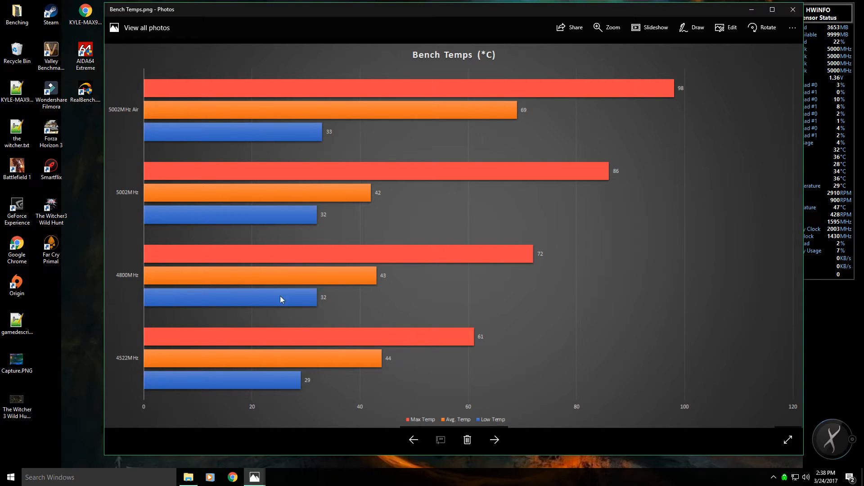
pyautogui.moveTo(497, 253)
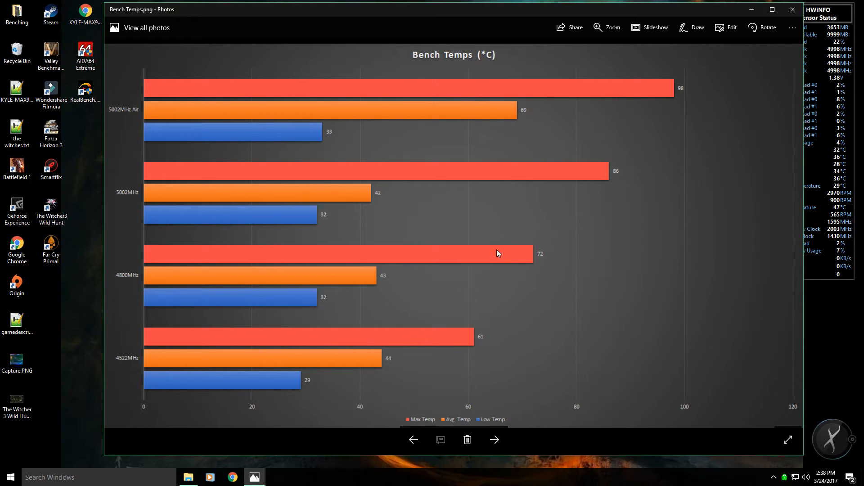
pyautogui.moveTo(486, 258)
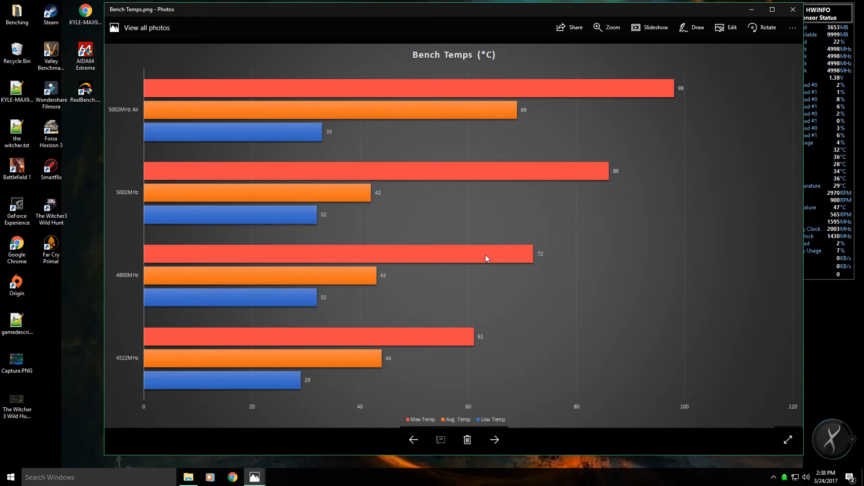
pyautogui.moveTo(384, 265)
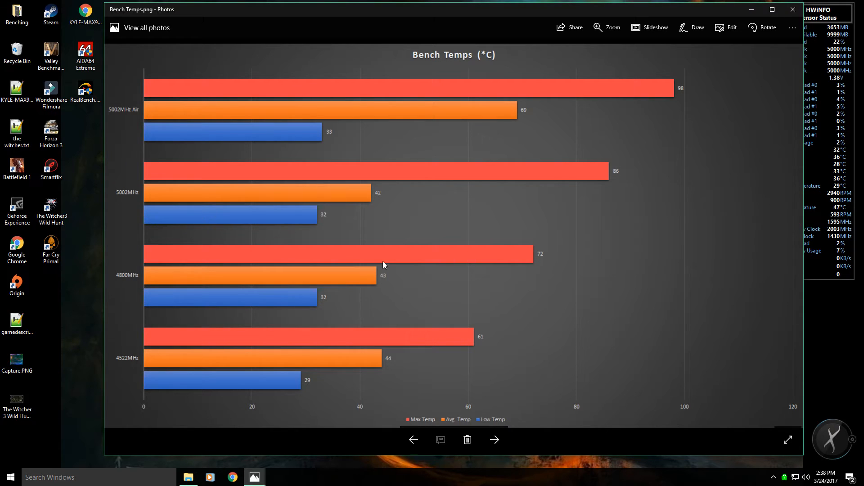
pyautogui.moveTo(506, 263)
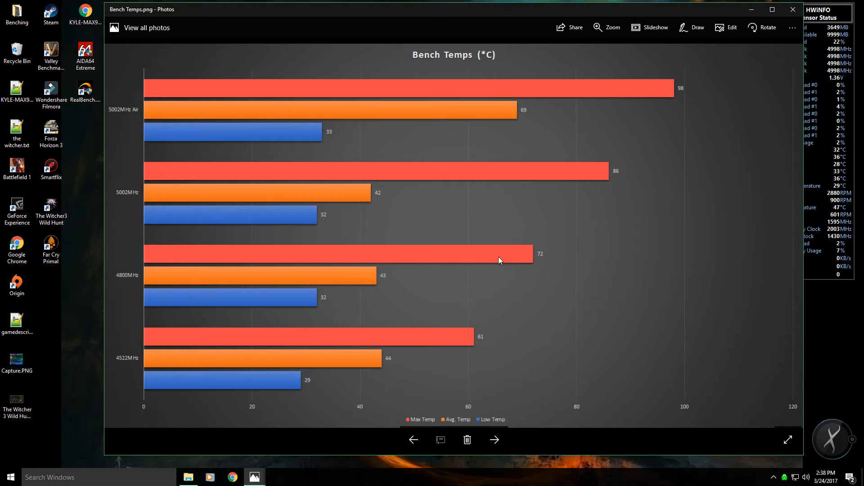
pyautogui.moveTo(450, 268)
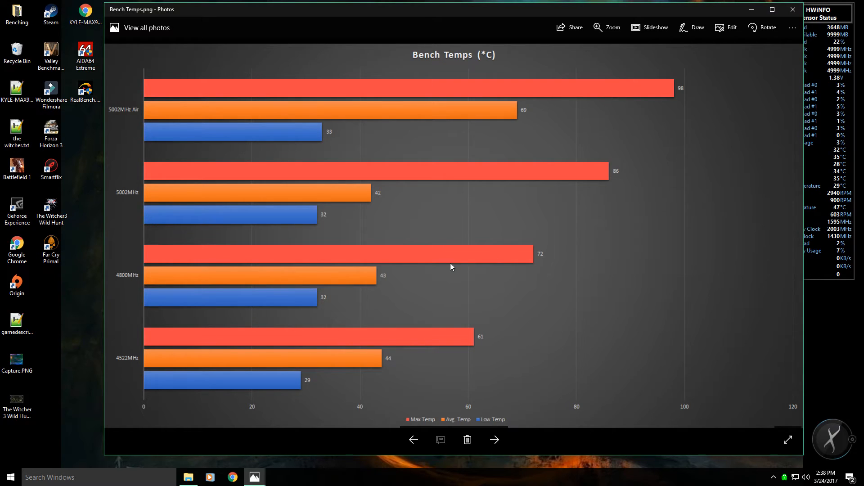
pyautogui.moveTo(433, 260)
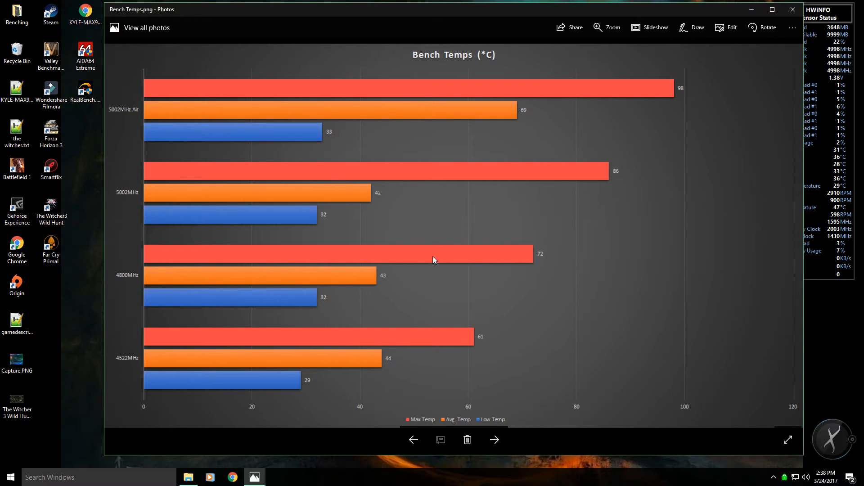
pyautogui.moveTo(388, 336)
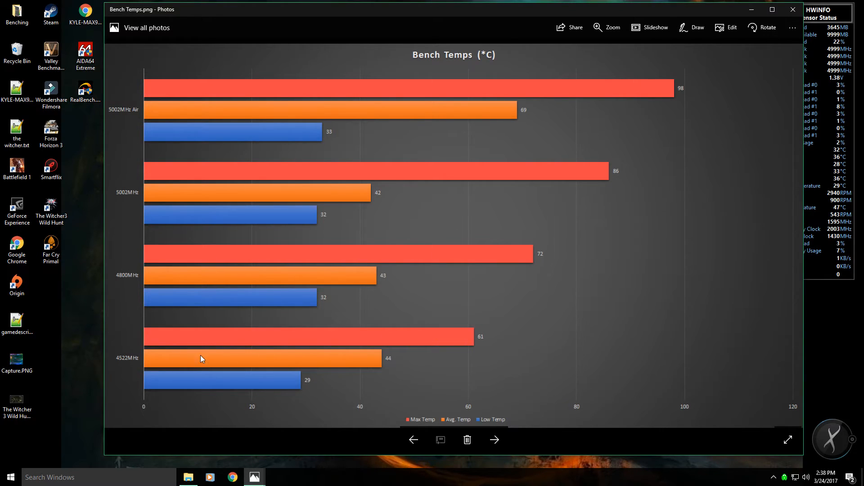
pyautogui.moveTo(312, 350)
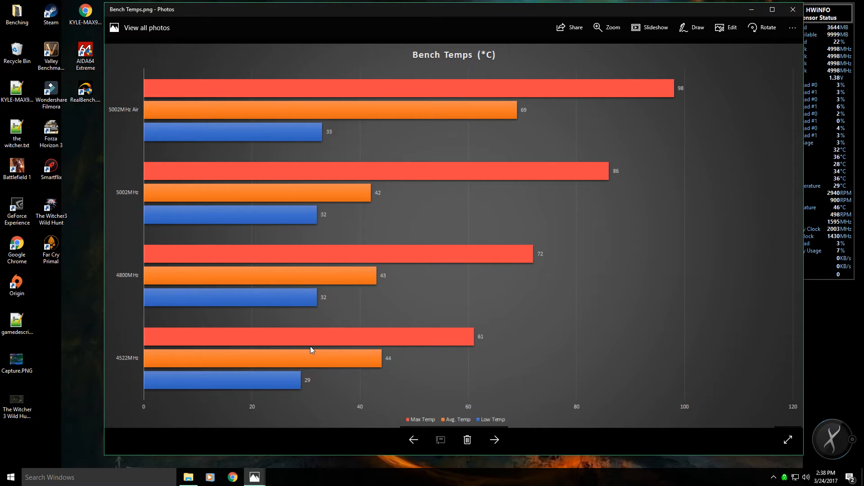
pyautogui.moveTo(314, 394)
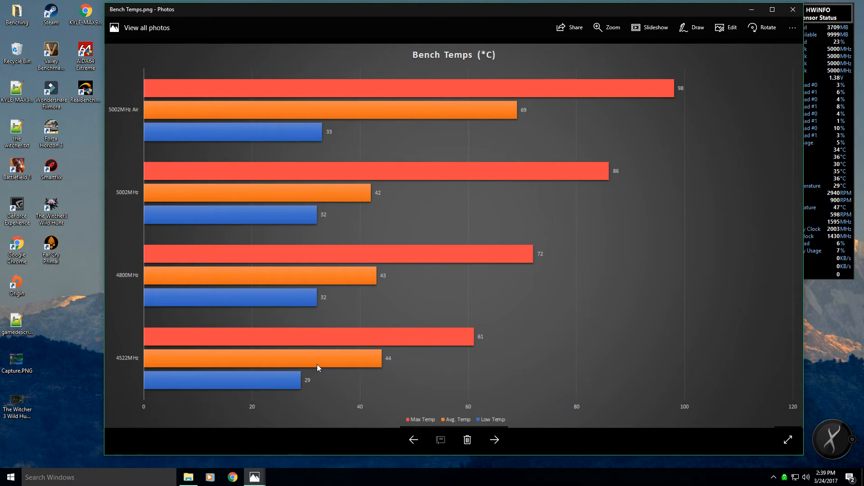
pyautogui.moveTo(394, 336)
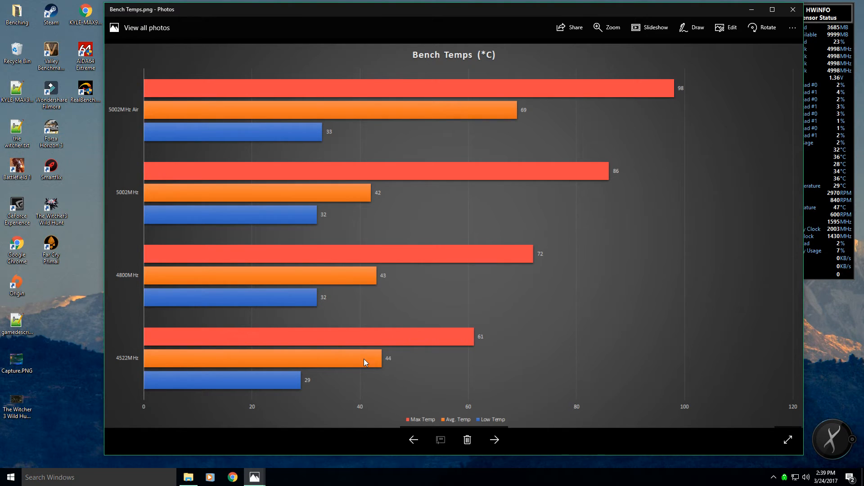
pyautogui.moveTo(471, 164)
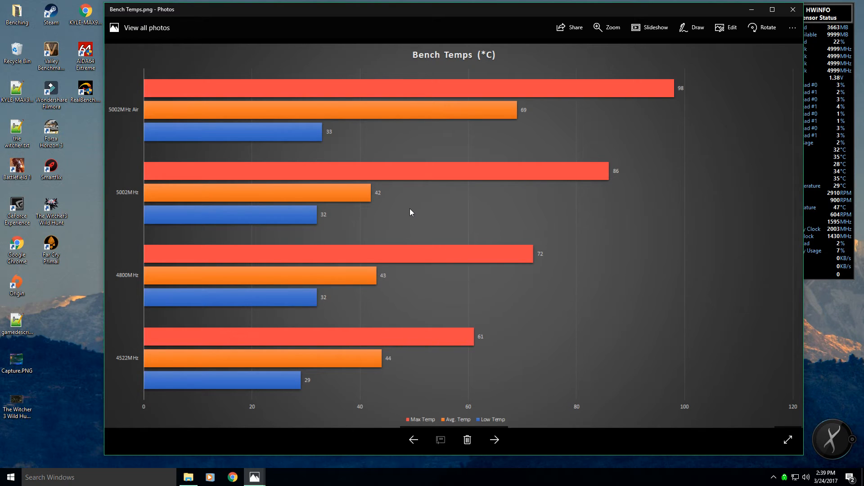
pyautogui.moveTo(414, 204)
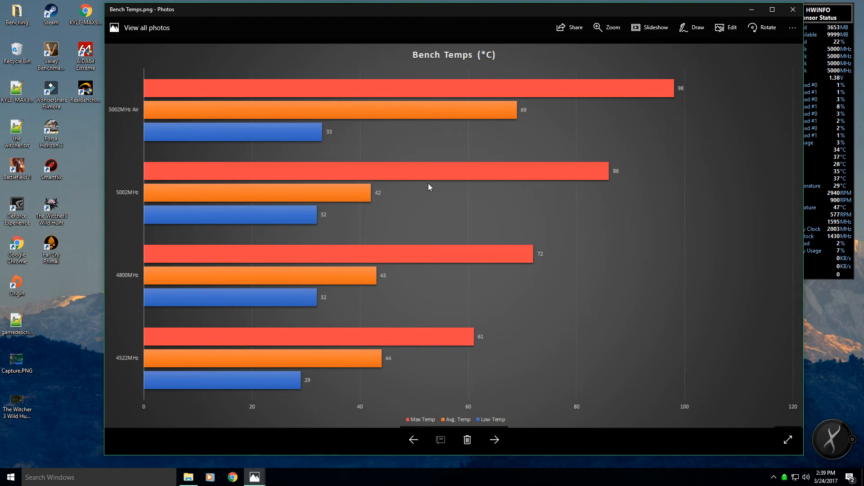
pyautogui.moveTo(436, 195)
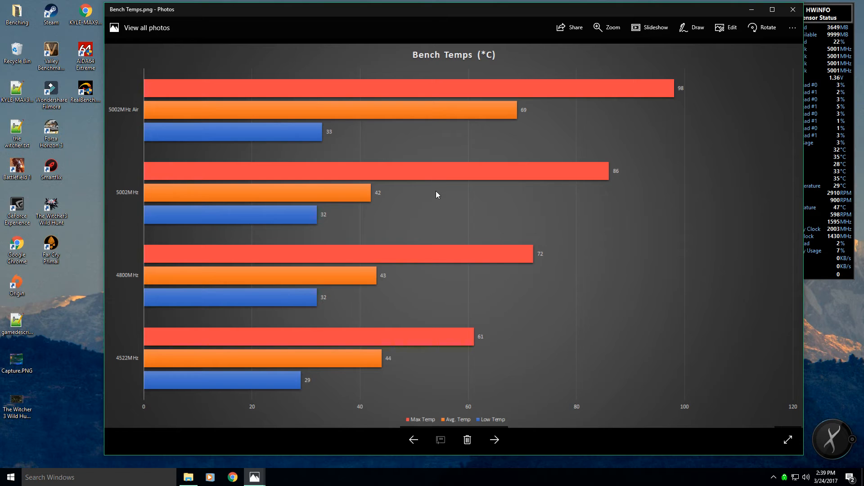
pyautogui.moveTo(472, 187)
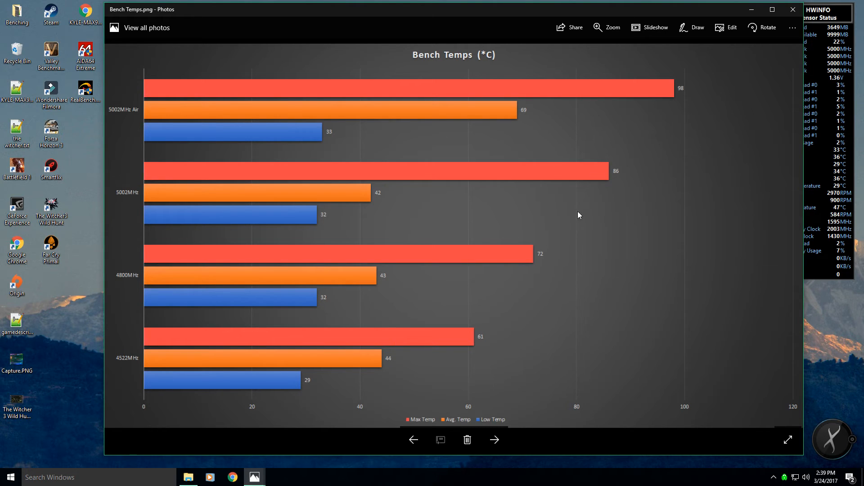
pyautogui.moveTo(566, 201)
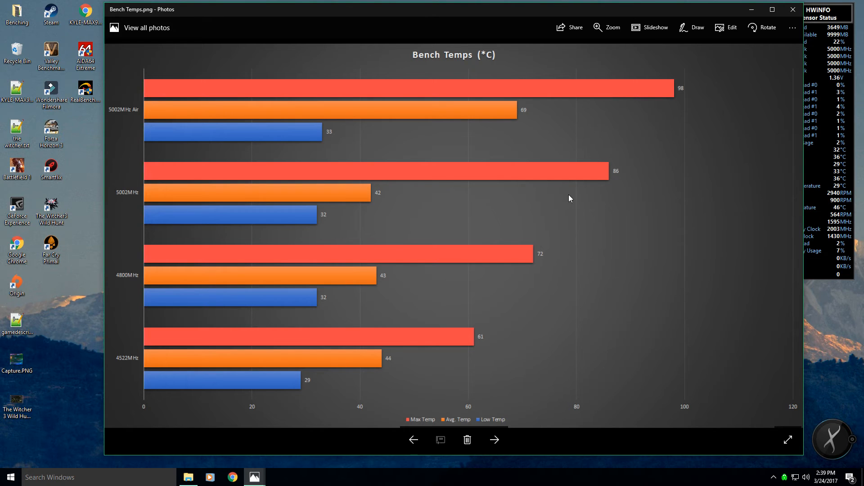
pyautogui.moveTo(577, 181)
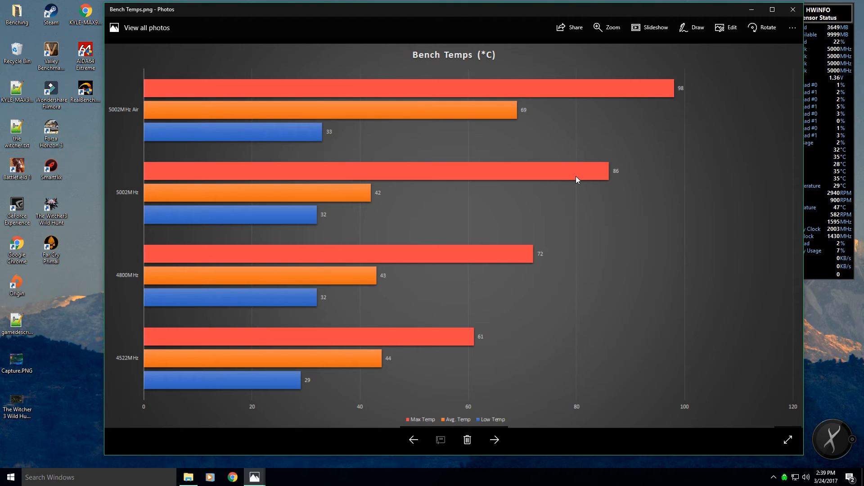
pyautogui.moveTo(567, 182)
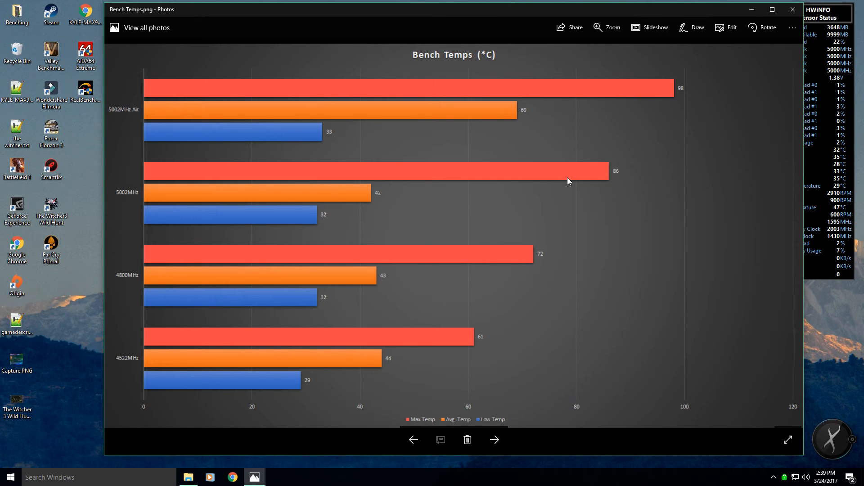
pyautogui.moveTo(628, 225)
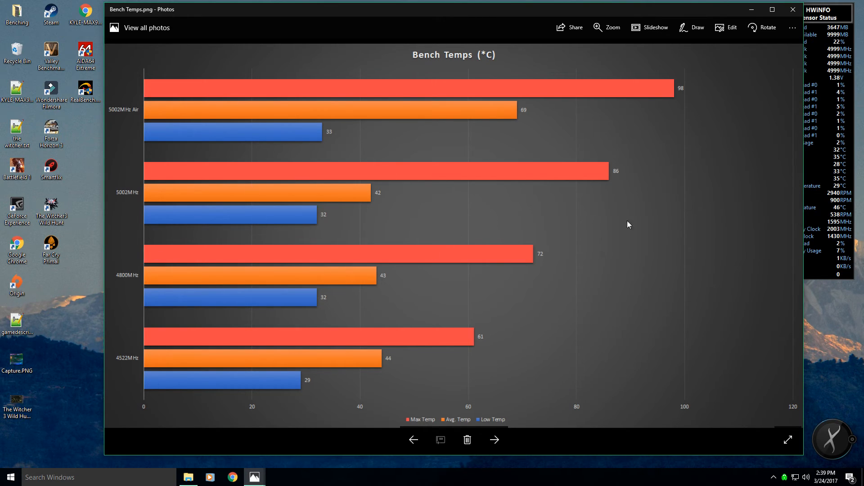
pyautogui.moveTo(488, 187)
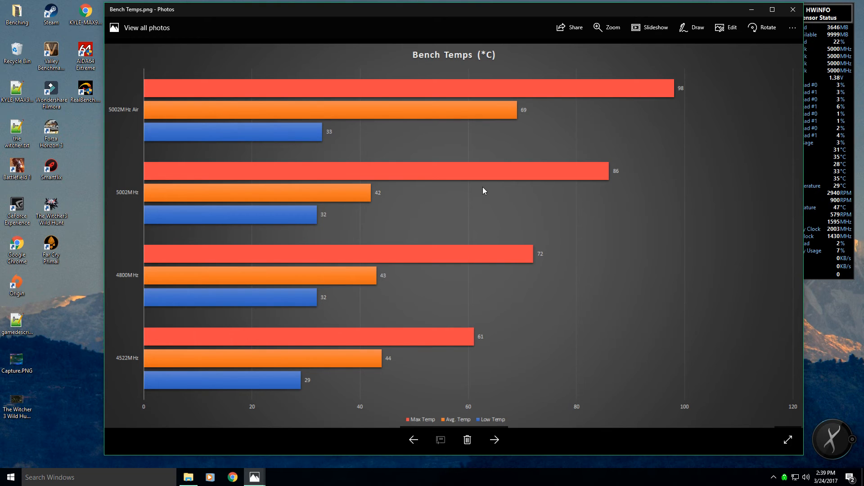
pyautogui.moveTo(557, 179)
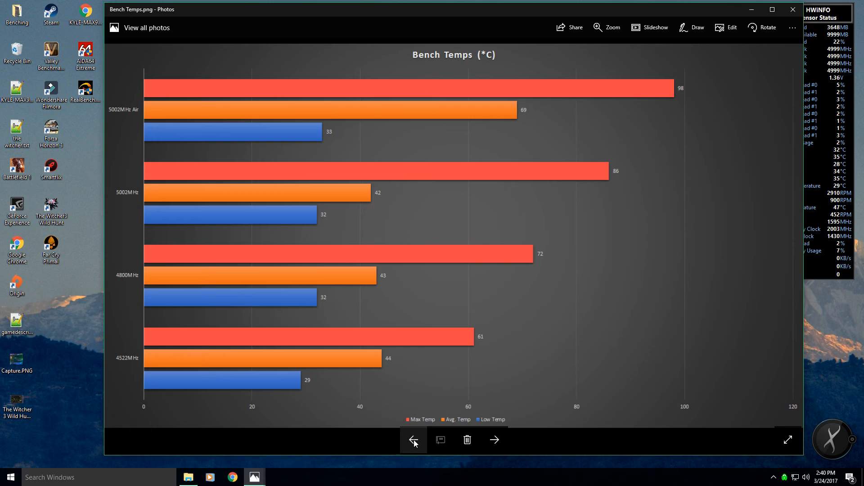
pyautogui.moveTo(413, 440)
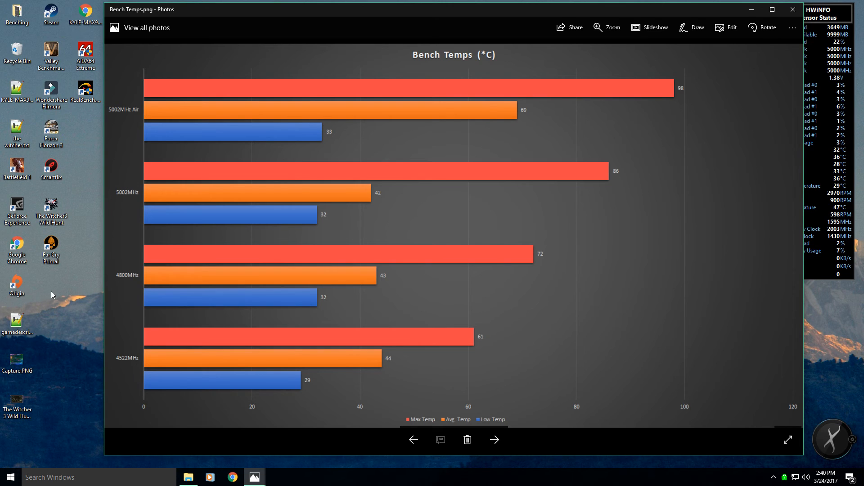
pyautogui.moveTo(455, 270)
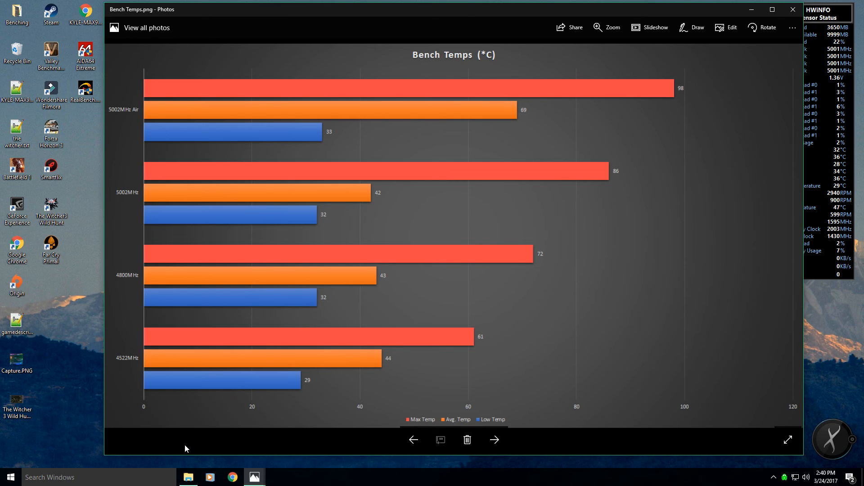
pyautogui.moveTo(198, 428)
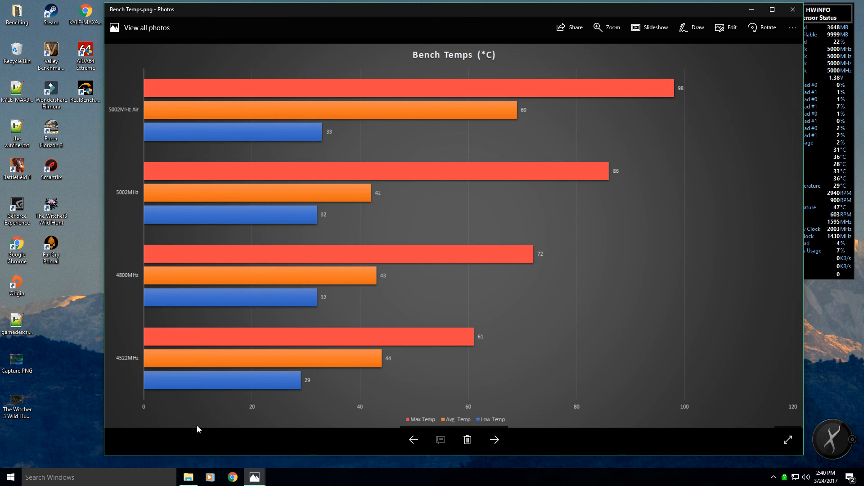
pyautogui.moveTo(430, 253)
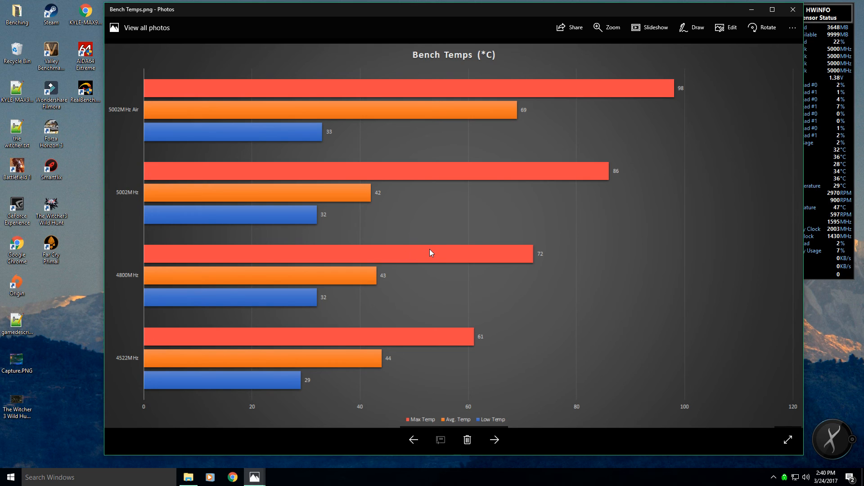